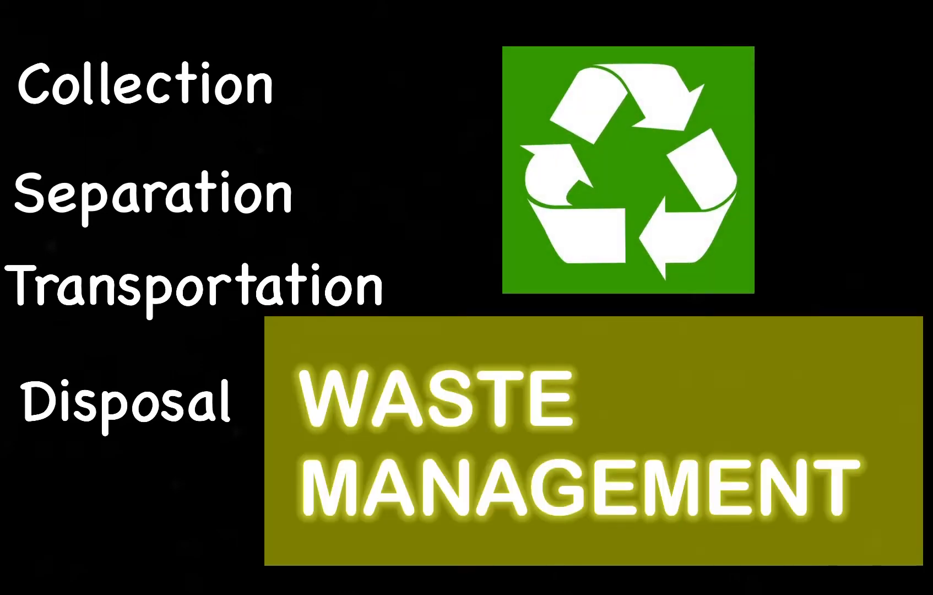
key(Right)
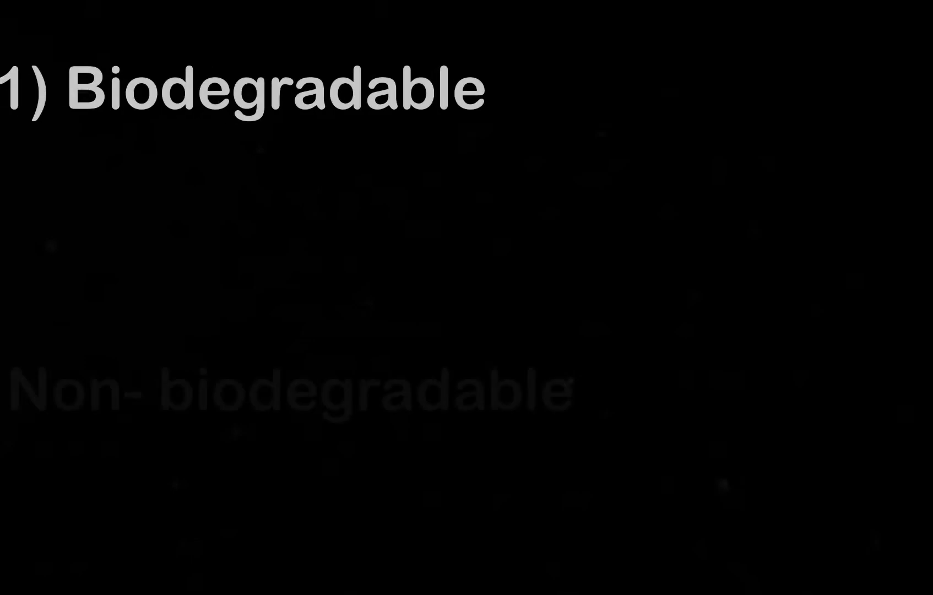